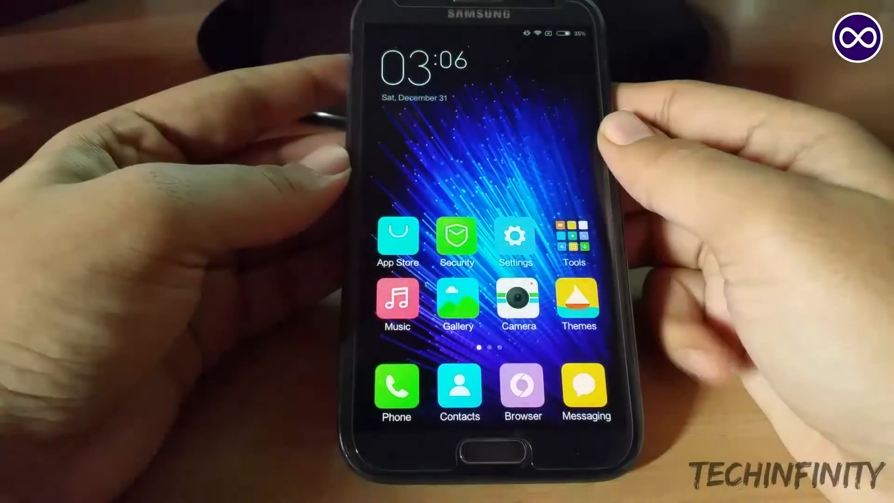
Swipe to the second home screen page with the Play Store and ES File Explorer icons
{"action": "scroll", "scroll_direction": "left", "scroll_amount": 3}
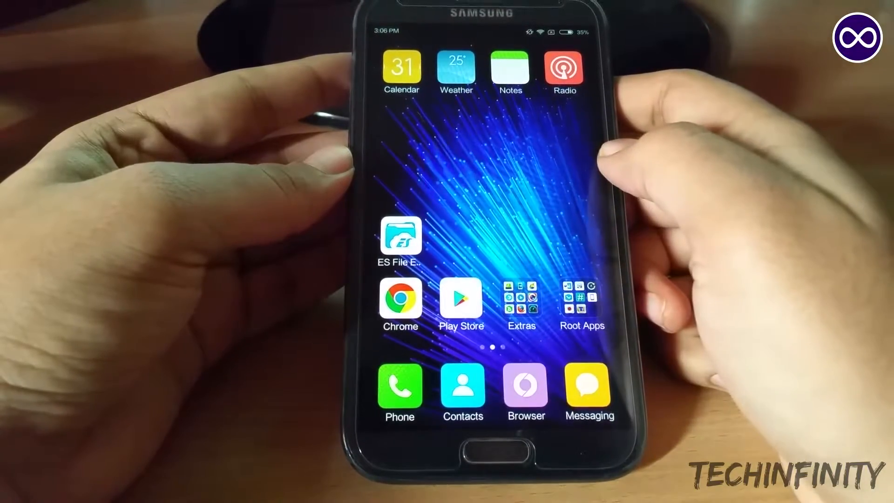
Search Play Store for 'es' and view the ES File Explorer File Manager page, already installed
{"action": "left_click", "coordinate": [460, 299]}
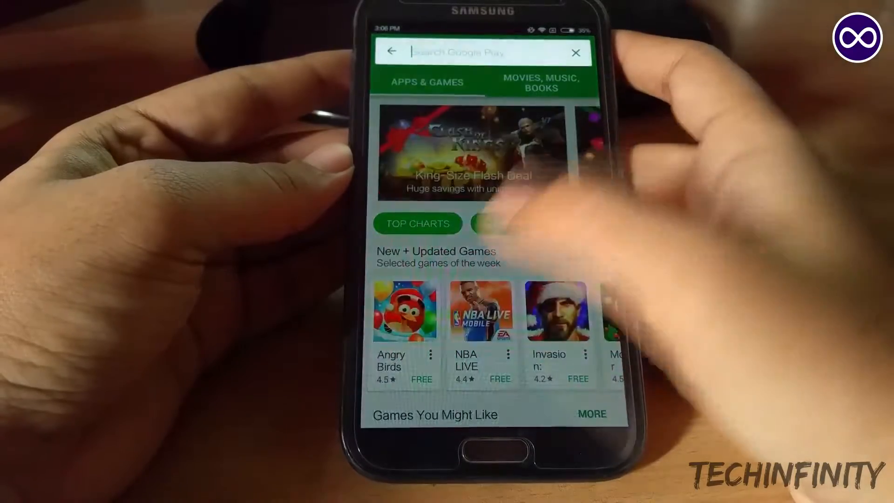
{"action": "type", "text": "es"}
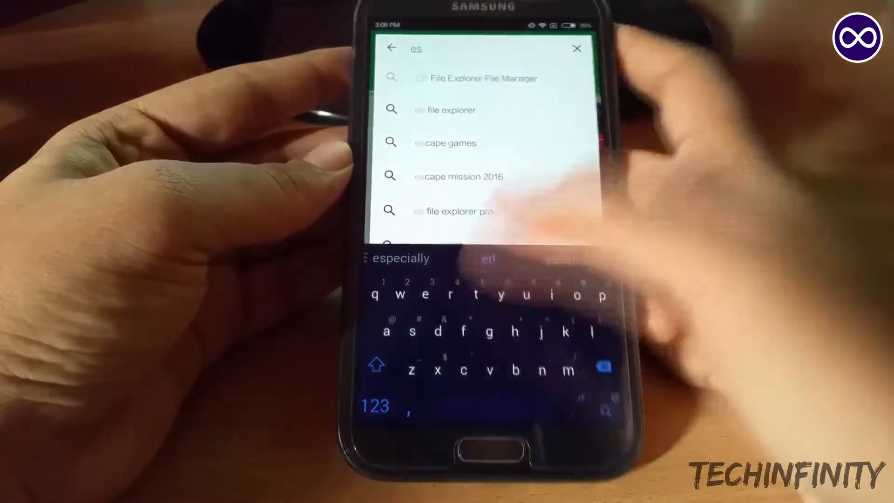
{"action": "left_click", "coordinate": [478, 79]}
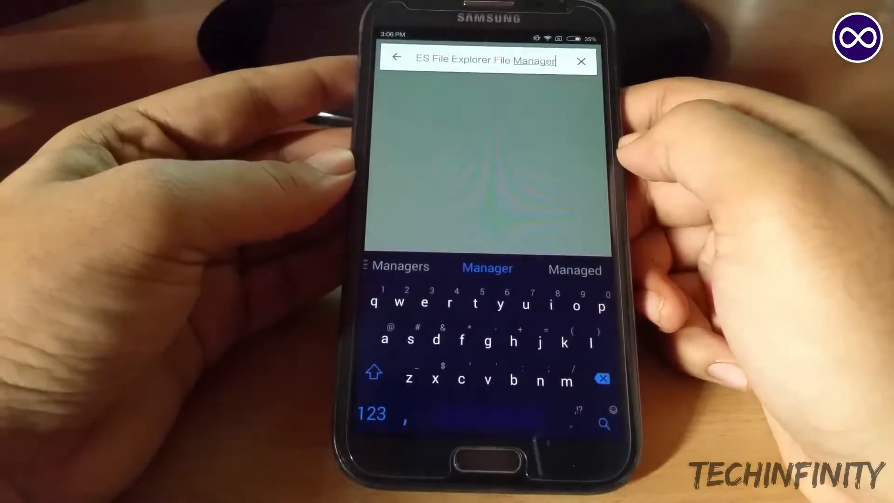
{"action": "left_click", "coordinate": [603, 424]}
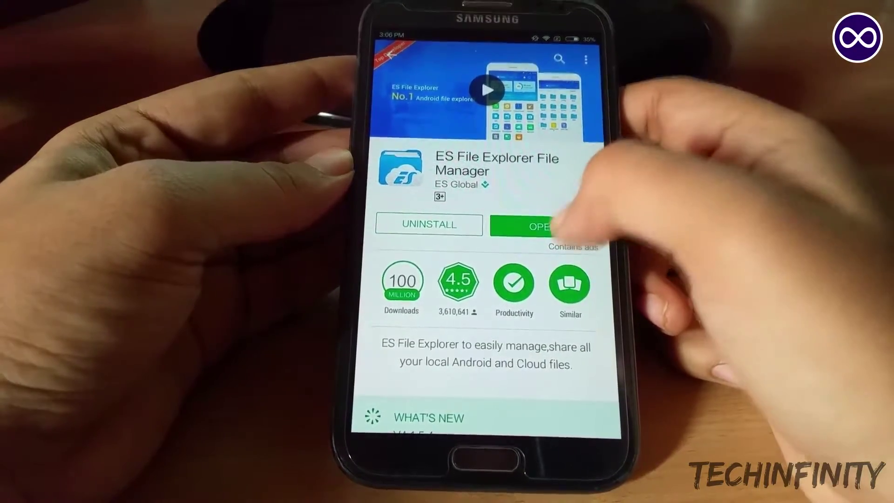
{"action": "scroll", "scroll_direction": "down", "scroll_amount": 3}
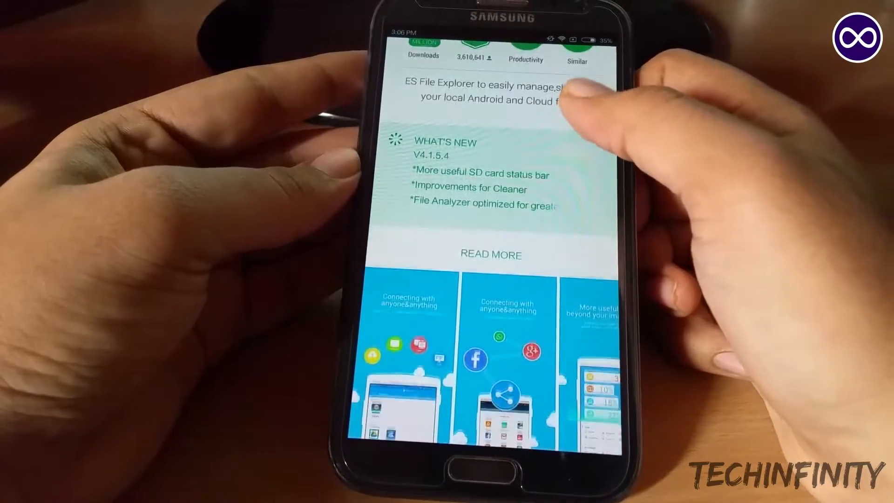
{"action": "scroll", "scroll_direction": "up", "scroll_amount": 3}
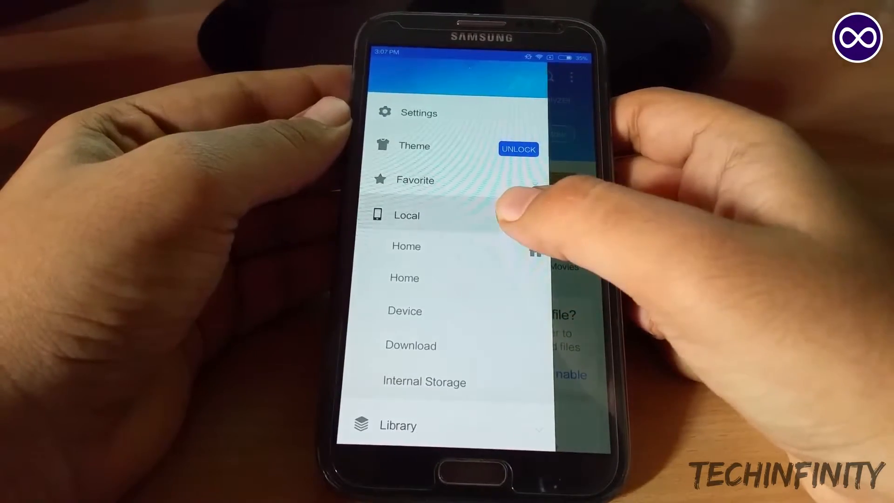
Scroll the navigation drawer's Local section to reach the Device root entry
{"action": "scroll", "scroll_direction": "down", "scroll_amount": 3}
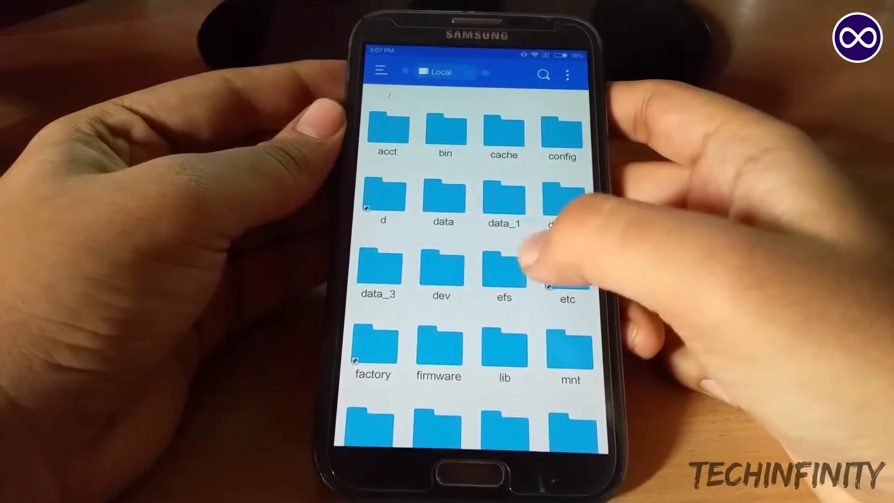
Navigate from root into data, then misc, then wifi to reach wpa_supplicant.conf
{"action": "scroll", "scroll_direction": "down", "scroll_amount": 3}
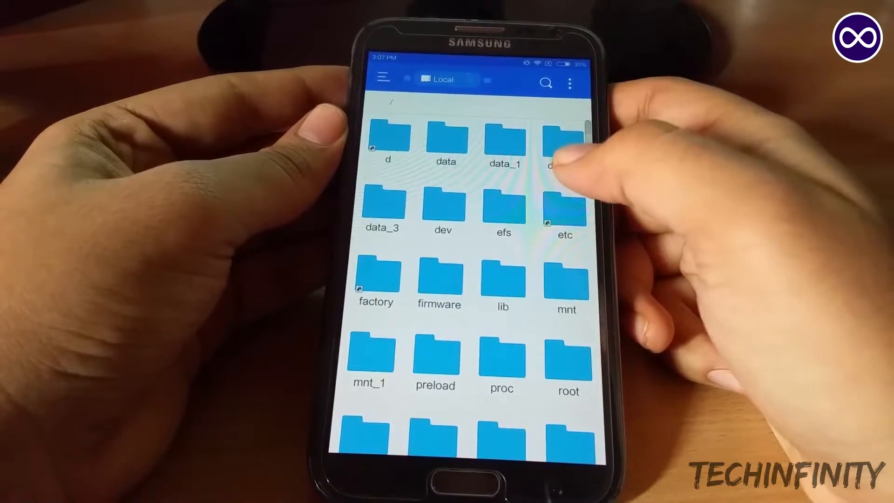
{"action": "left_click", "coordinate": [446, 140]}
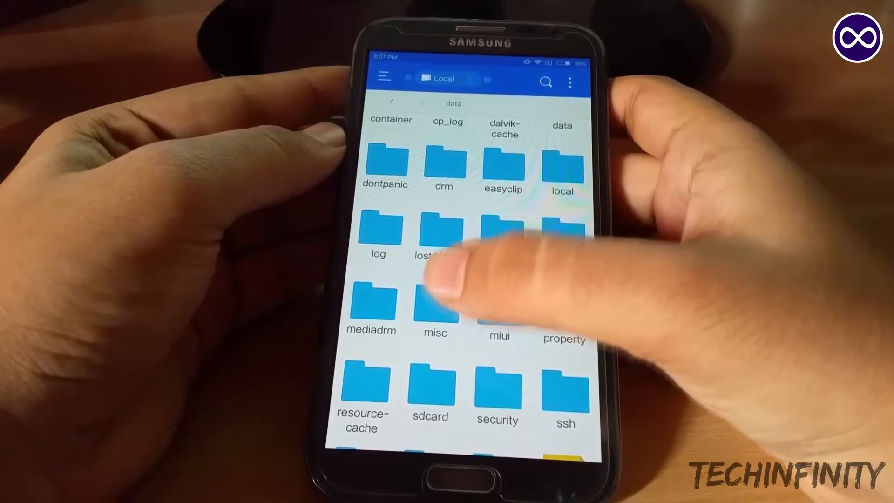
{"action": "left_click", "coordinate": [435, 302]}
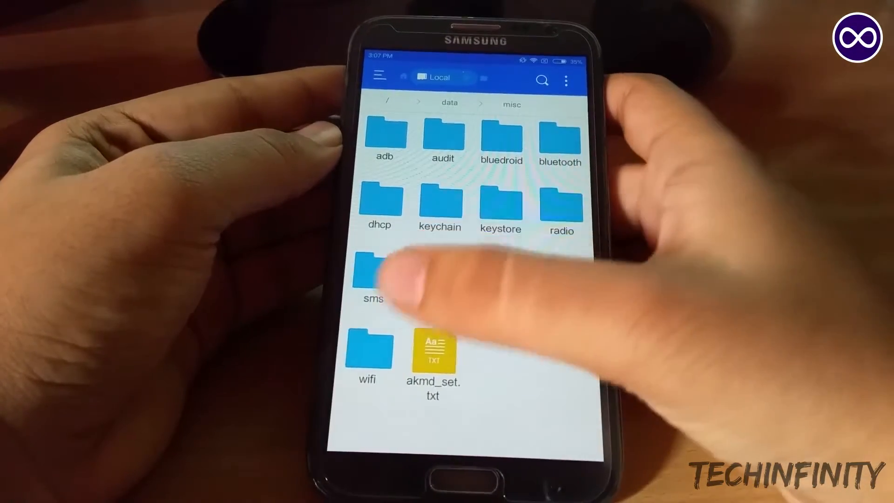
{"action": "left_click", "coordinate": [368, 351]}
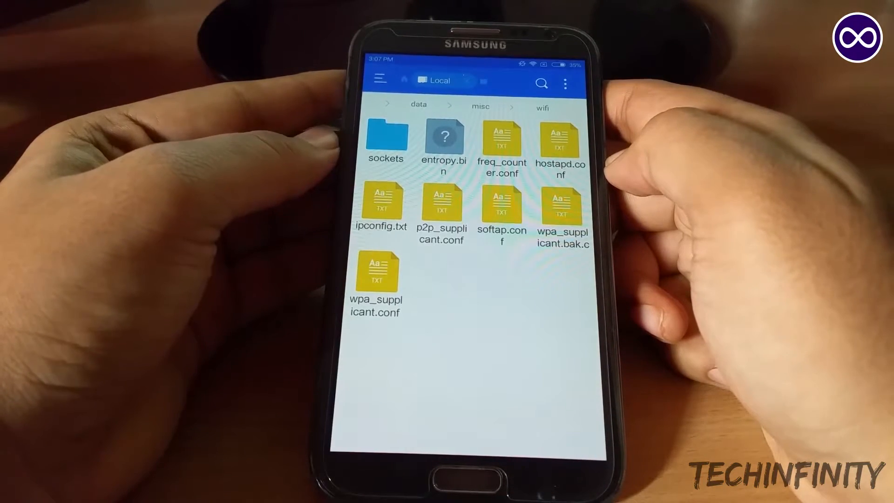